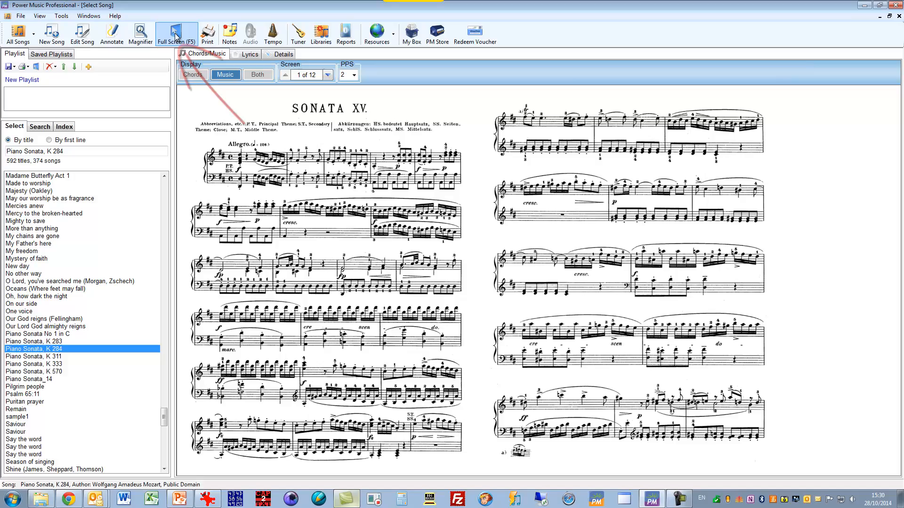
- Show the selected Piano Sonata, K.284 in full screen with its page navigation bar
click(174, 30)
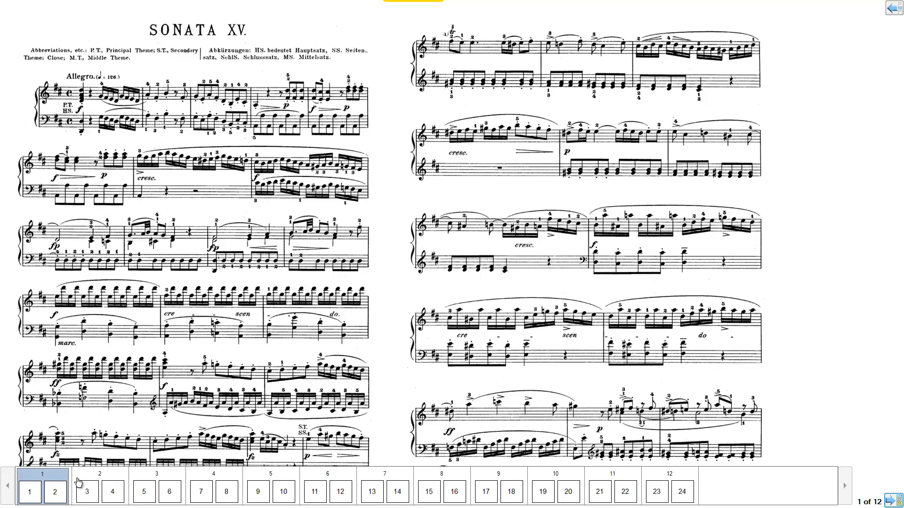
mouse_move(676, 476)
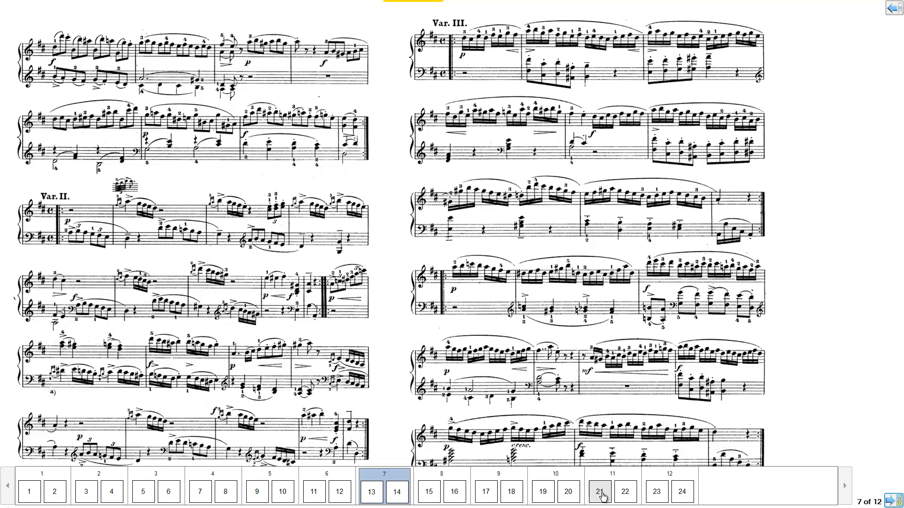
- Jump to the Rondeau en Polonaise page from the navigation bar thumbnails
click(610, 492)
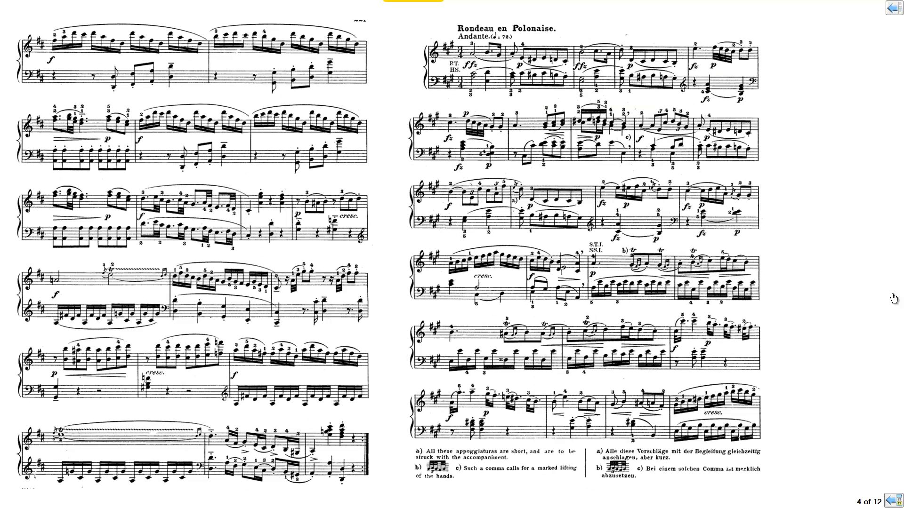
mouse_move(434, 32)
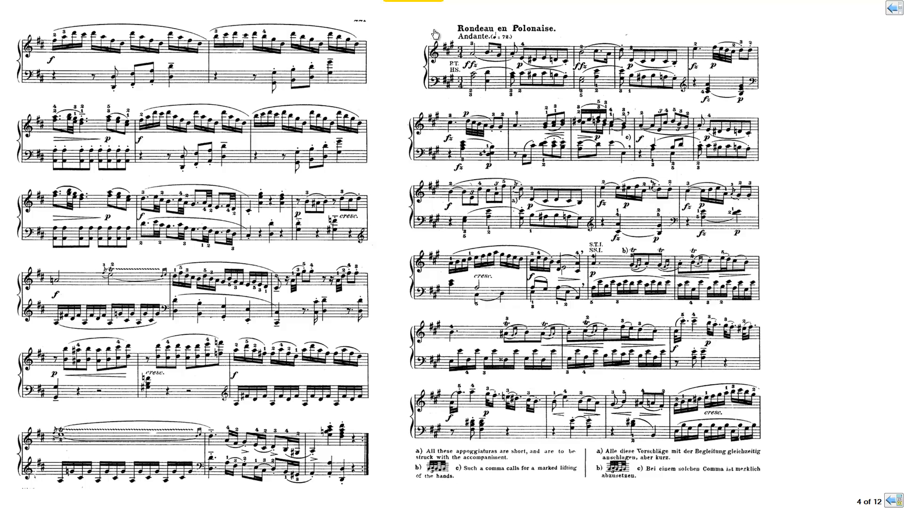
mouse_move(545, 290)
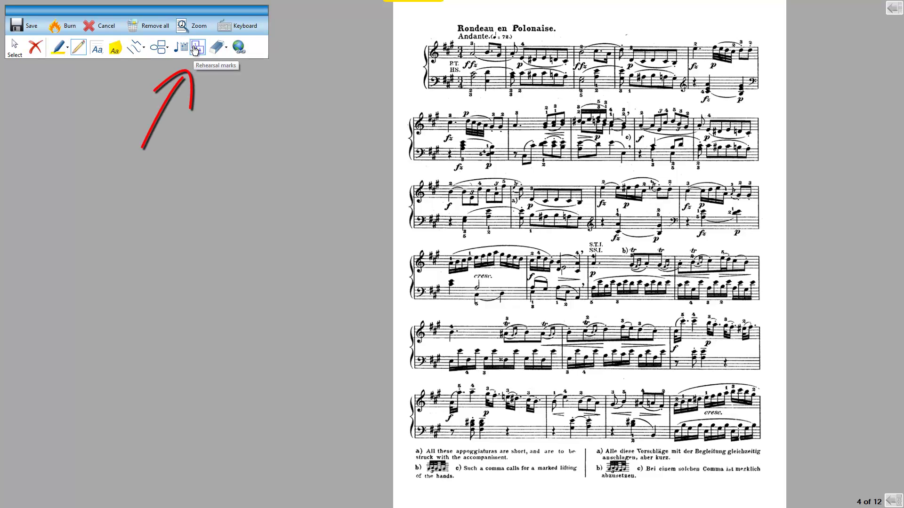
- Choose rehearsal mark number 54 and bring up the Color dialog for it
click(196, 46)
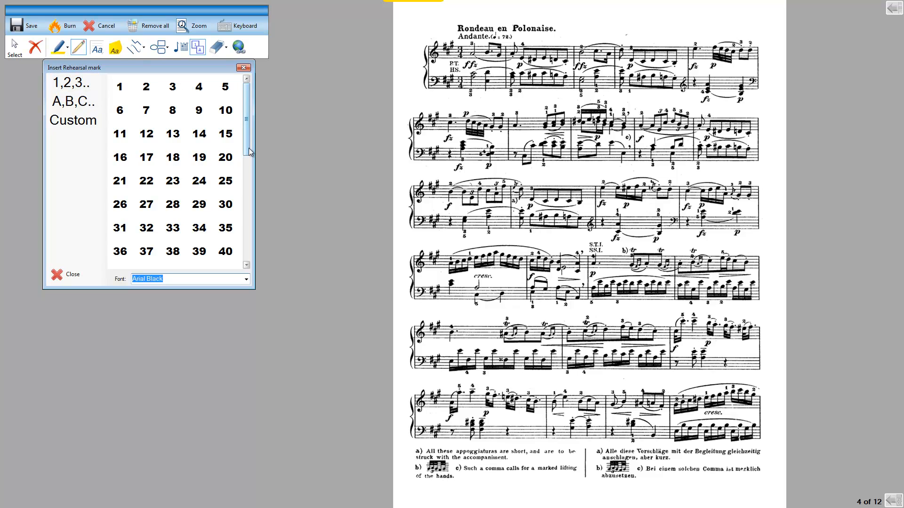
scroll(down, 3)
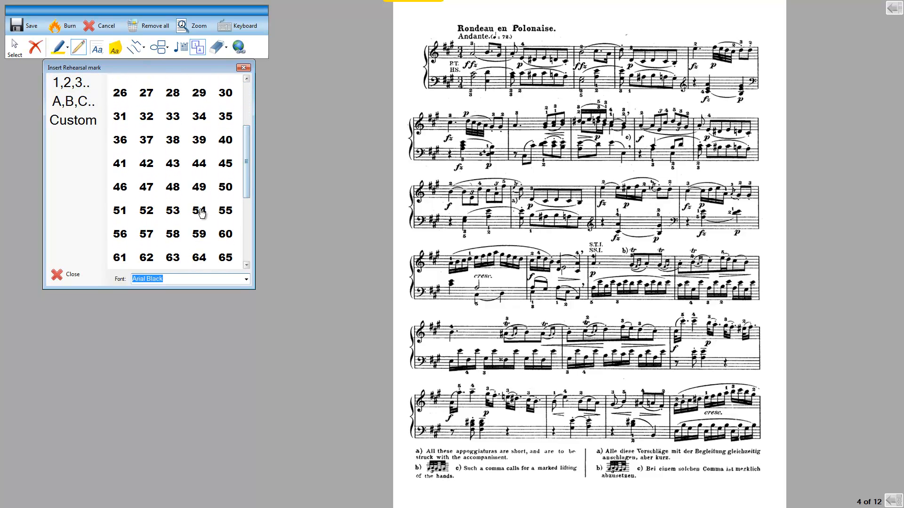
click(198, 211)
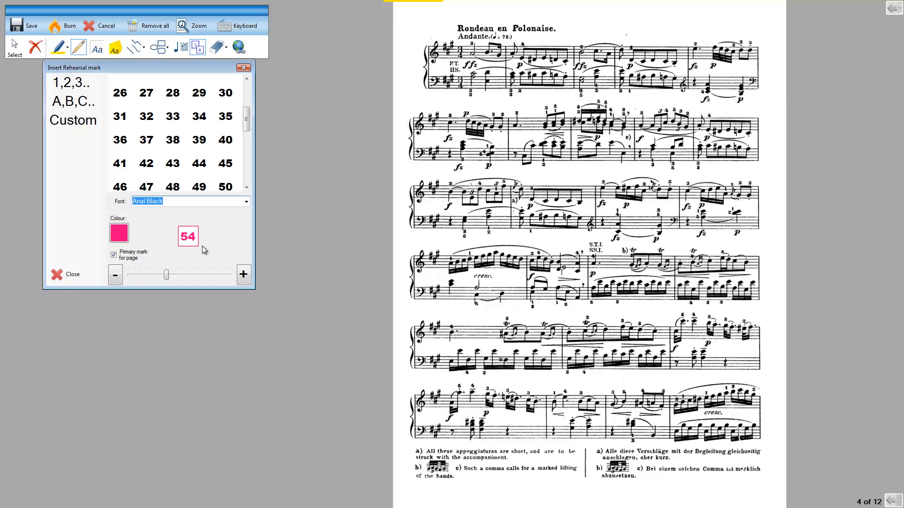
mouse_move(196, 255)
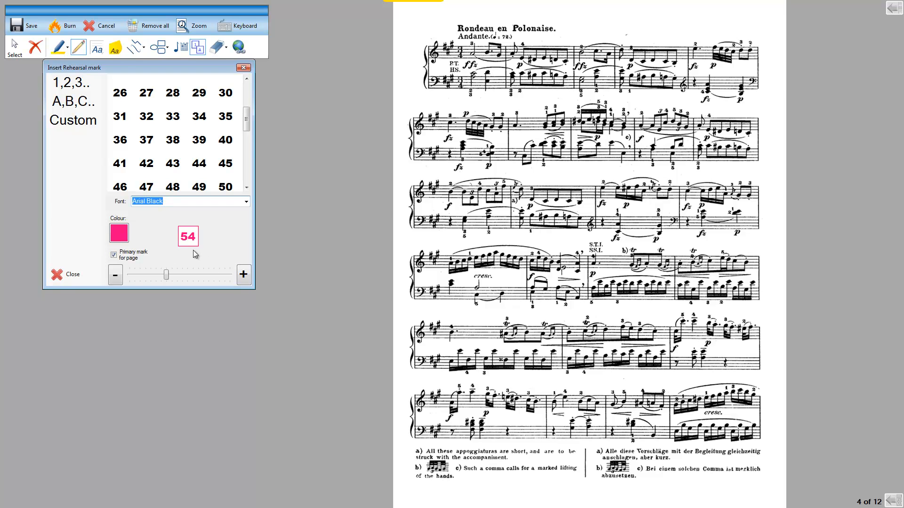
click(119, 232)
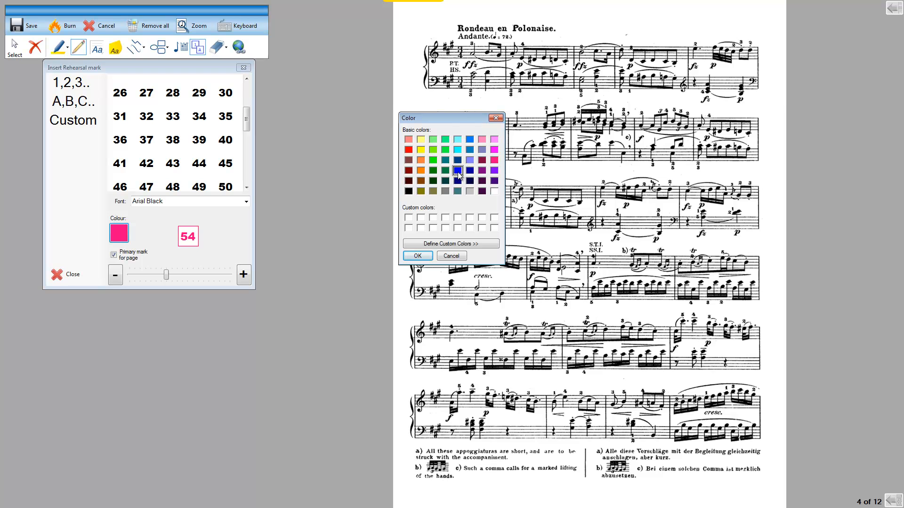
- Make rehearsal mark 54 blue in the Color dialog
click(418, 256)
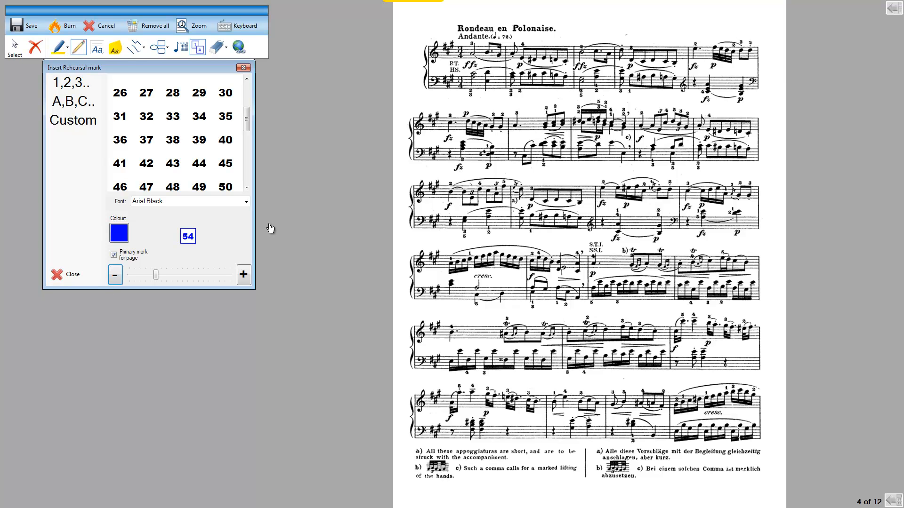
mouse_move(296, 214)
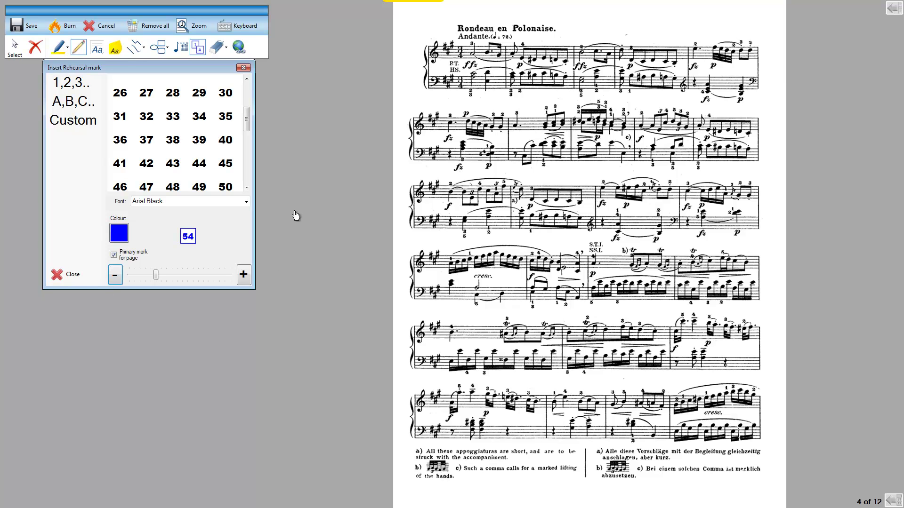
mouse_move(432, 27)
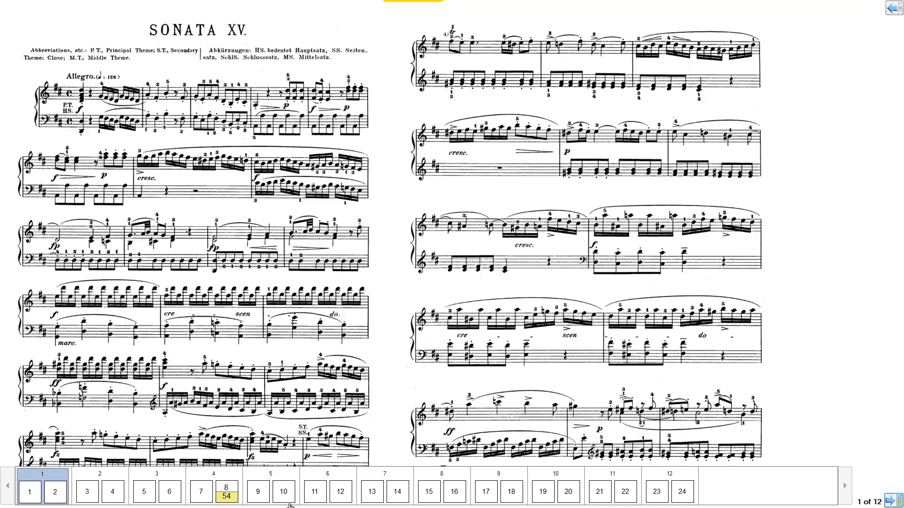
- Jump to the page 8 thumbnail tagged 54 in the navigation bar
click(226, 495)
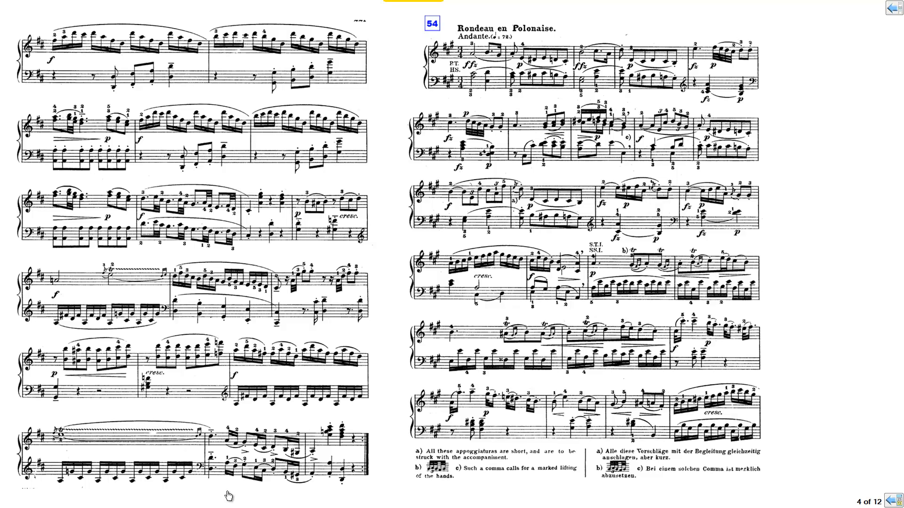
mouse_move(885, 363)
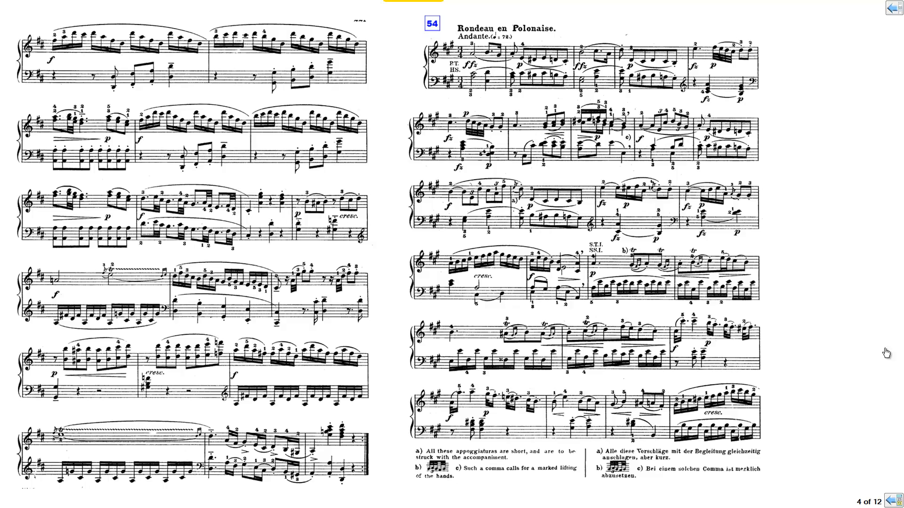
- Turn onward to screen 8 of 12 and switch rehearsal marks to the A,B,C.. letter list
click(891, 501)
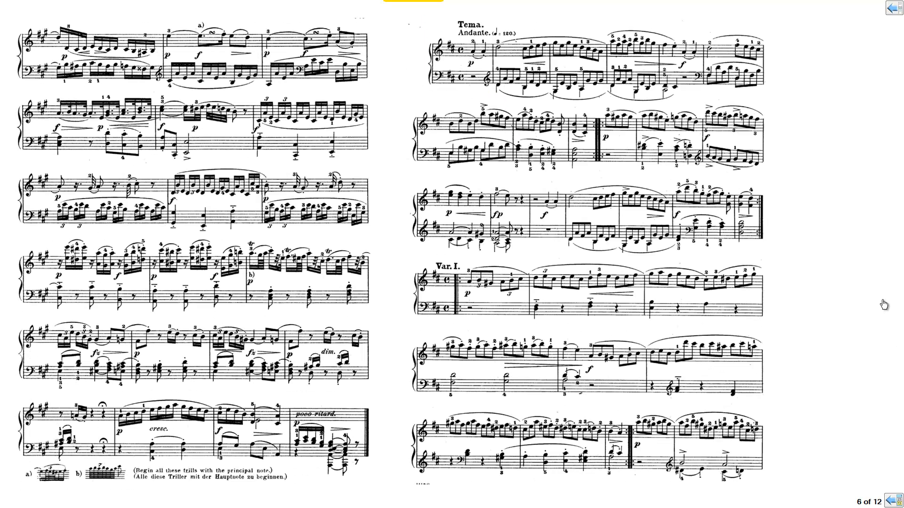
mouse_move(448, 36)
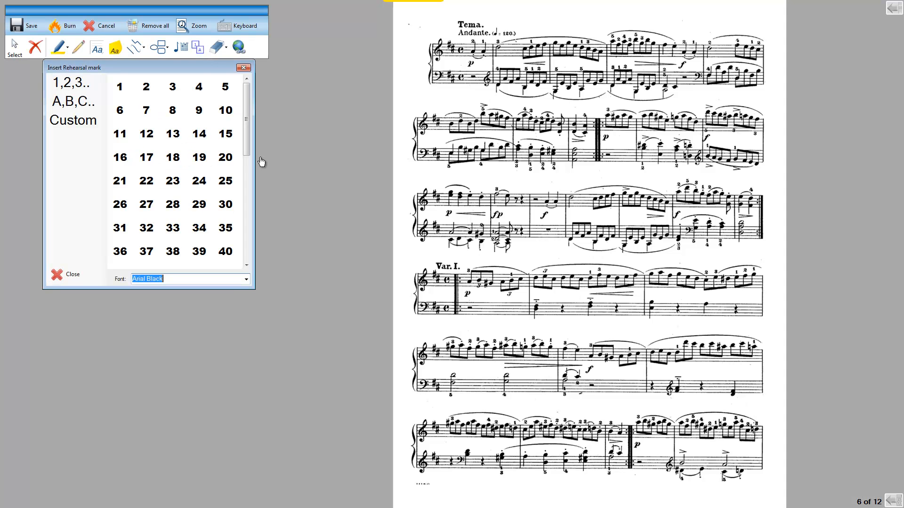
click(72, 102)
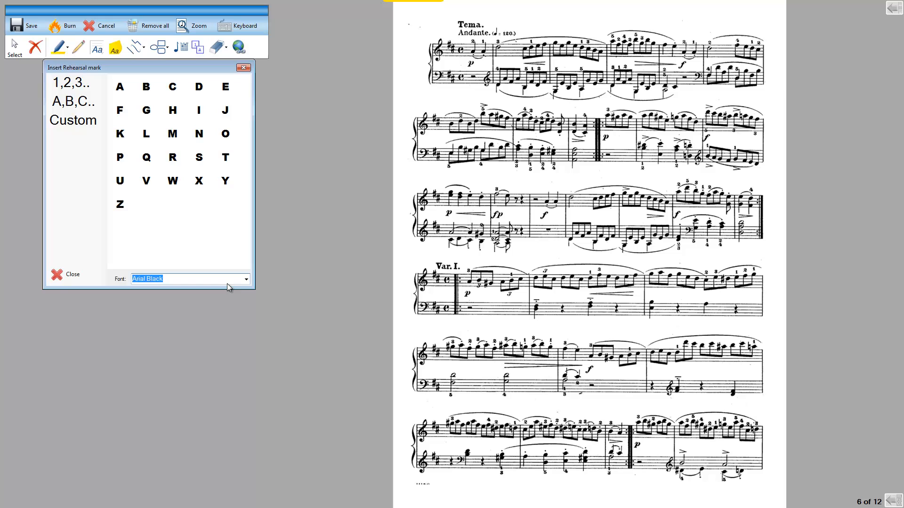
click(172, 87)
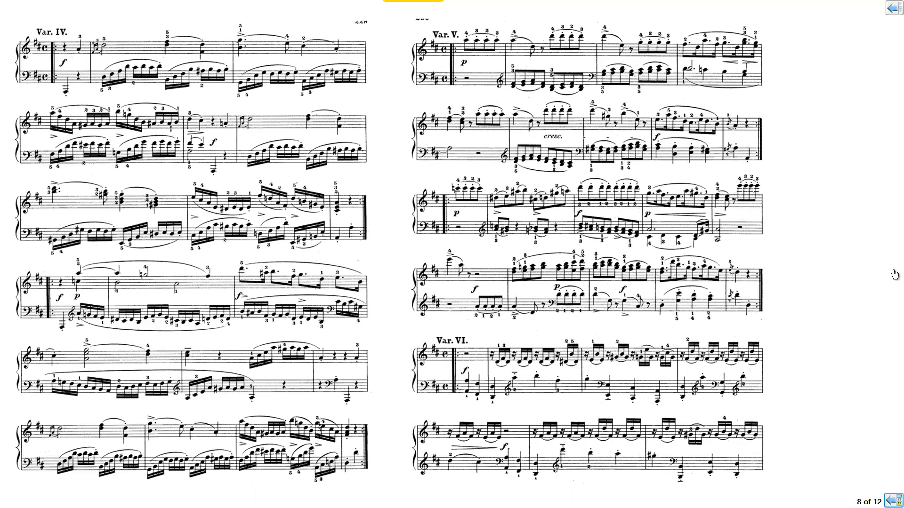
- Advance to screen 9 of 12 and choose letter D as a blue rehearsal mark for Var. VII
click(893, 500)
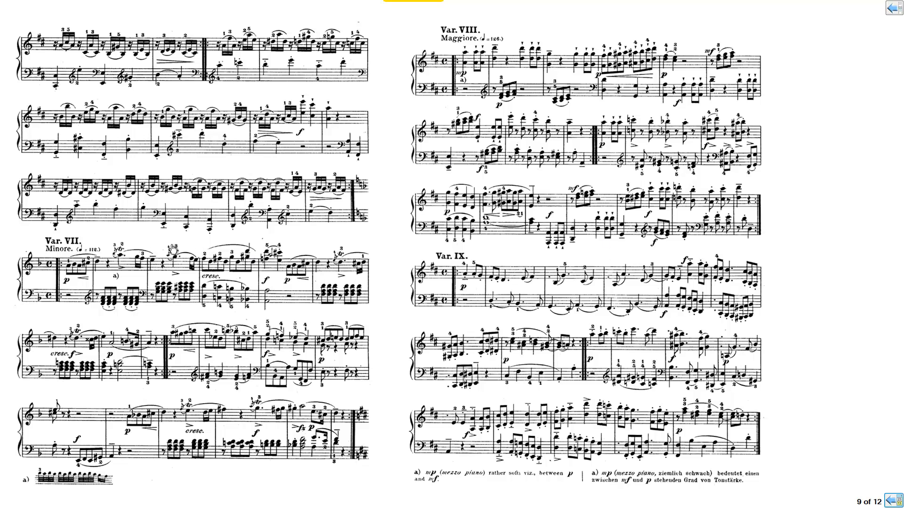
click(507, 49)
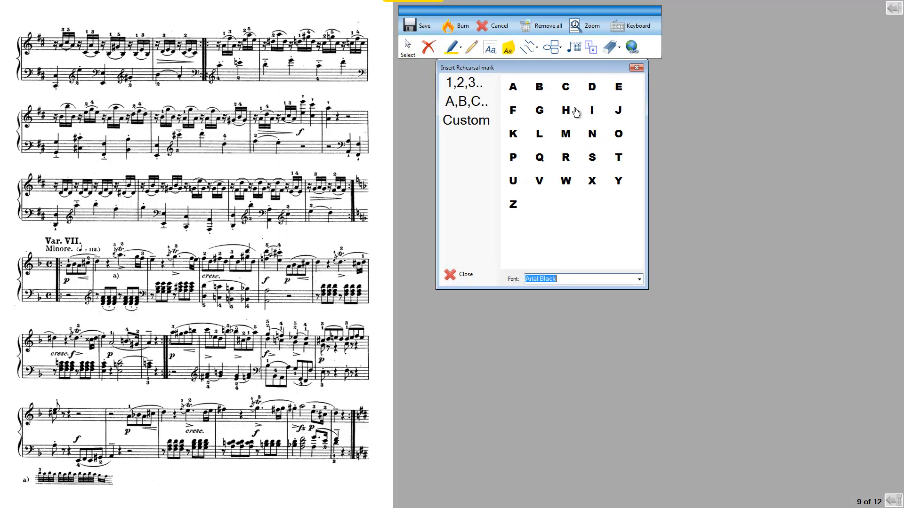
click(592, 87)
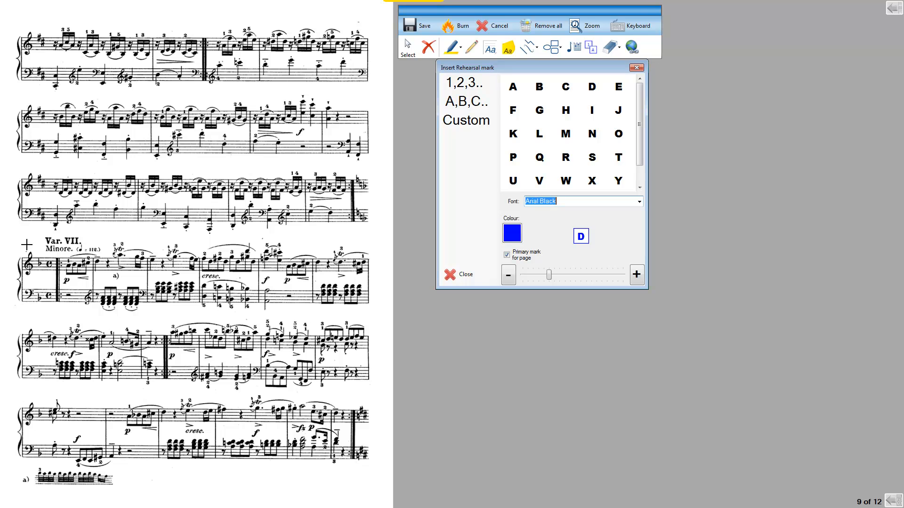